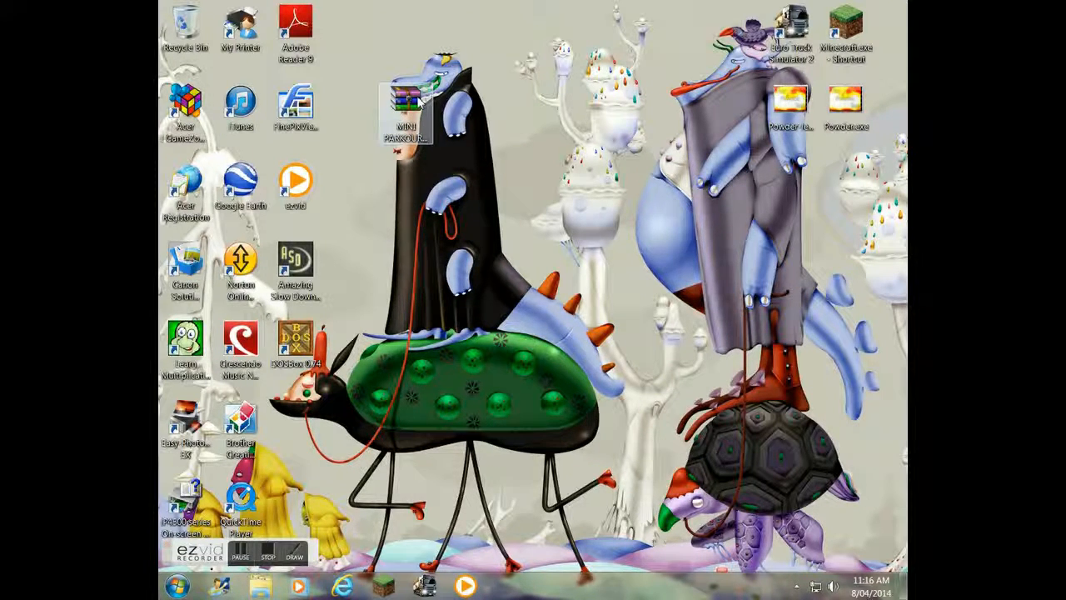
# Step: Move the MINI PARKOUR ZIP archive into the top row of desktop icons
pyautogui.moveTo(407, 113); pyautogui.dragTo(350, 42)
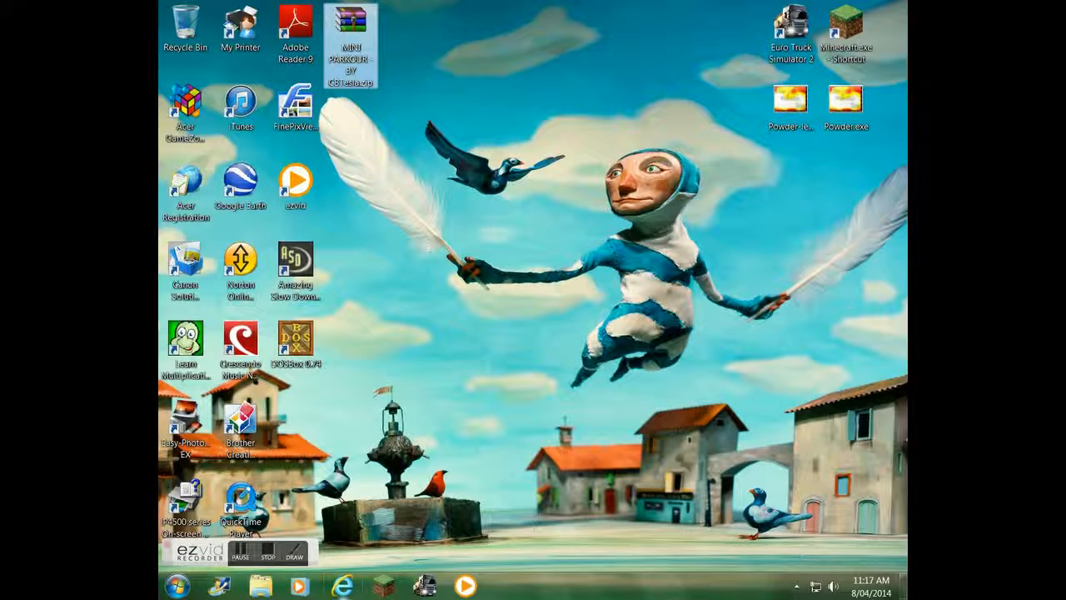
pyautogui.moveTo(344, 586)
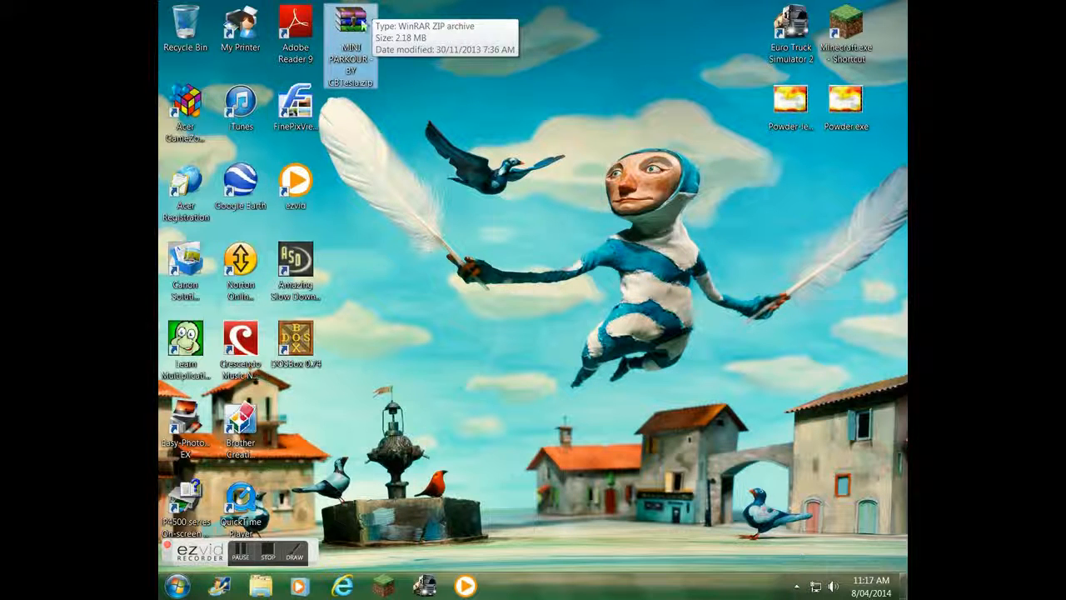
pyautogui.moveTo(403, 31)
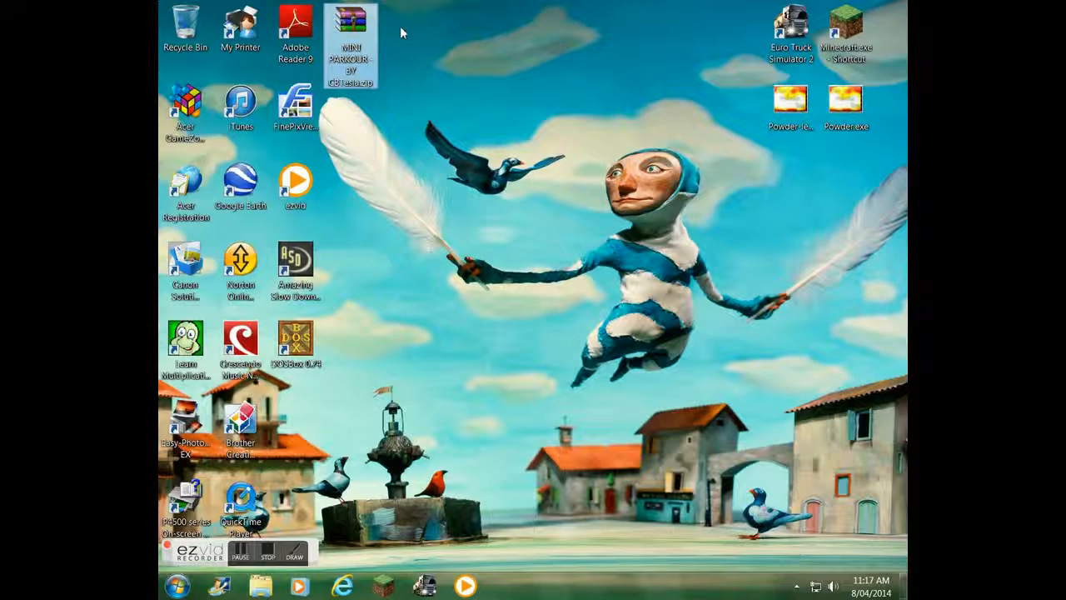
# Step: Extract the MINI PARKOUR archive to the desktop and go to %appdata% Roaming
pyautogui.rightClick(350, 47)
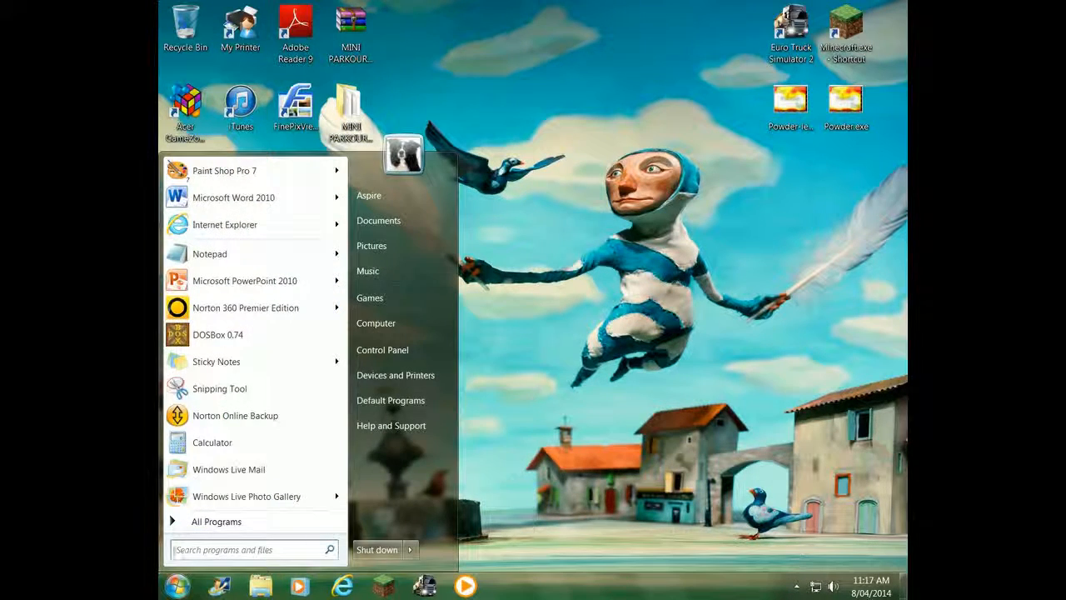
pyautogui.write('%appdata%')
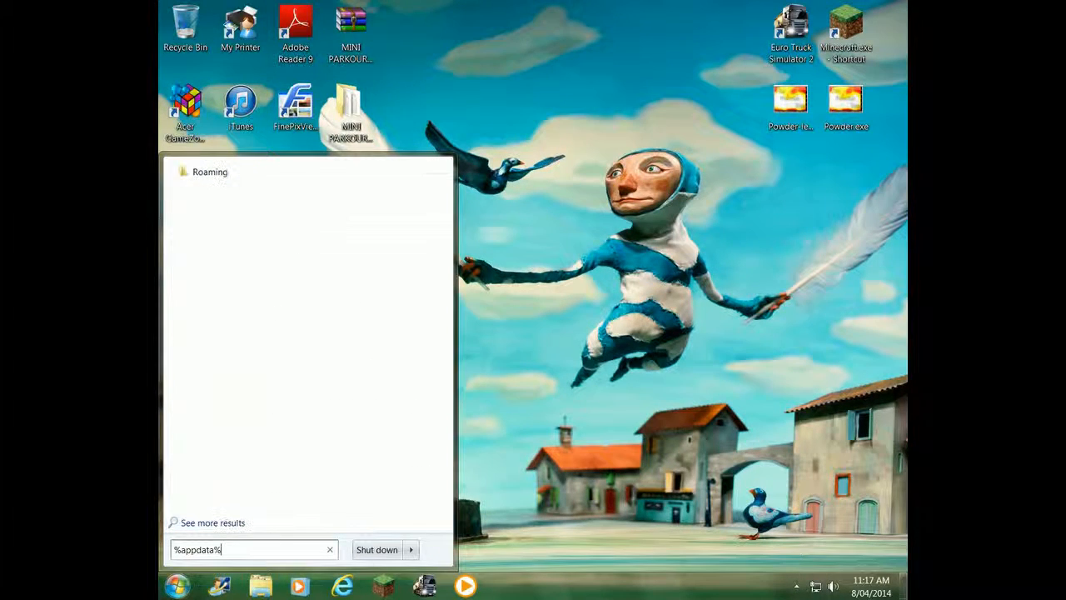
pyautogui.press('Return')
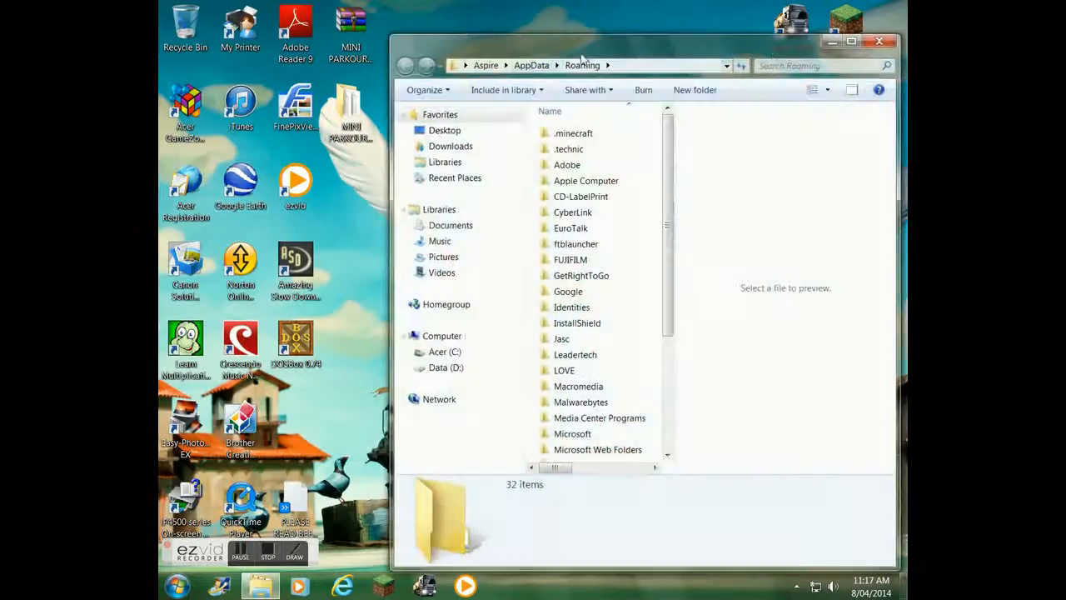
# Step: Go into .minecraft\saves and paste the MINI PARKOUR - BY CBTesla folder there
pyautogui.click(573, 133)
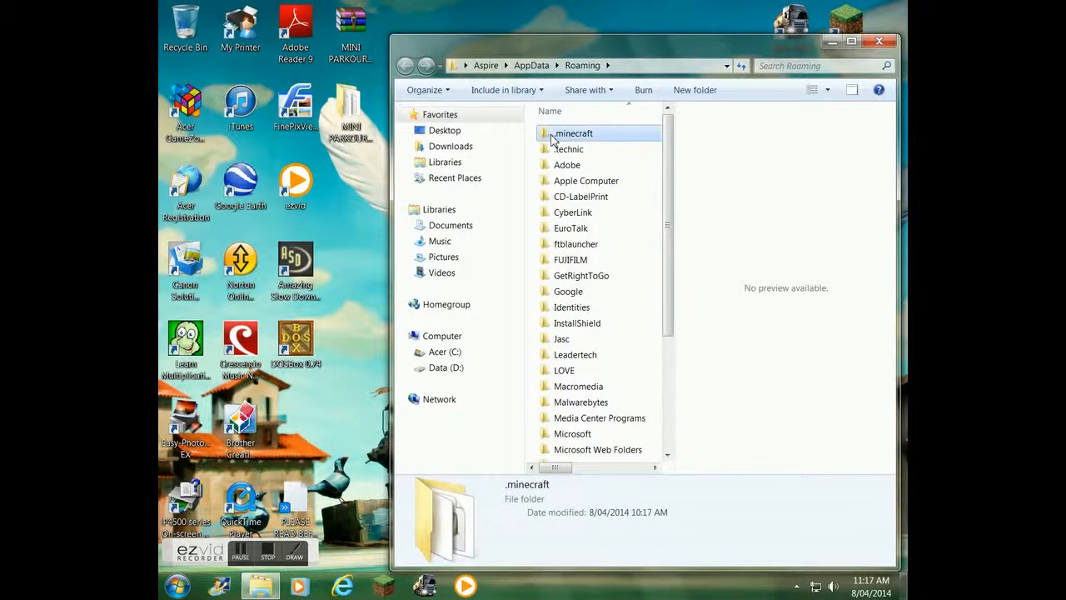
pyautogui.doubleClick(573, 133)
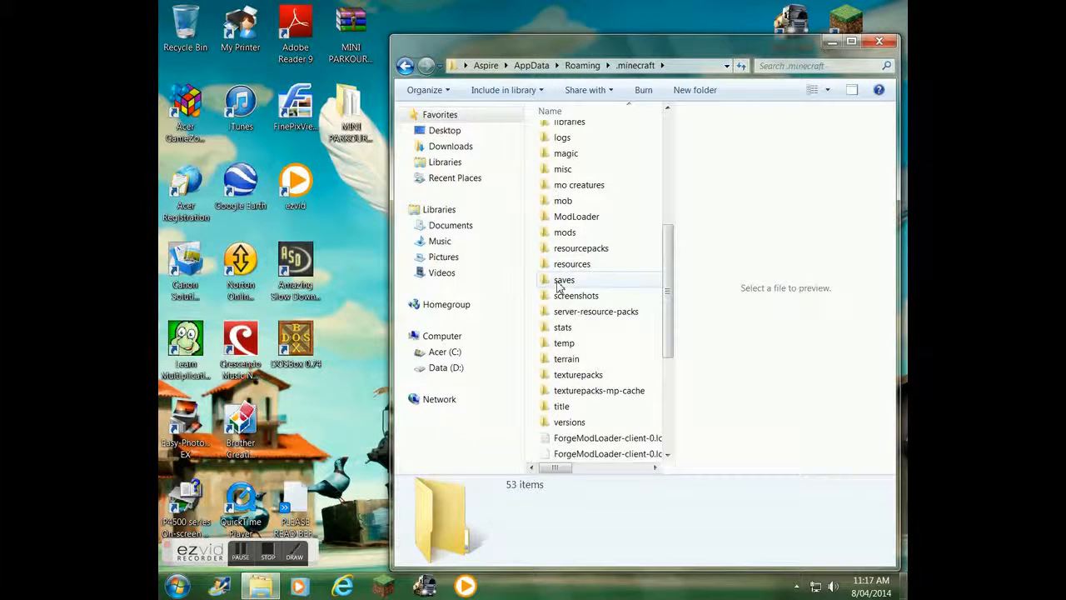
pyautogui.doubleClick(563, 280)
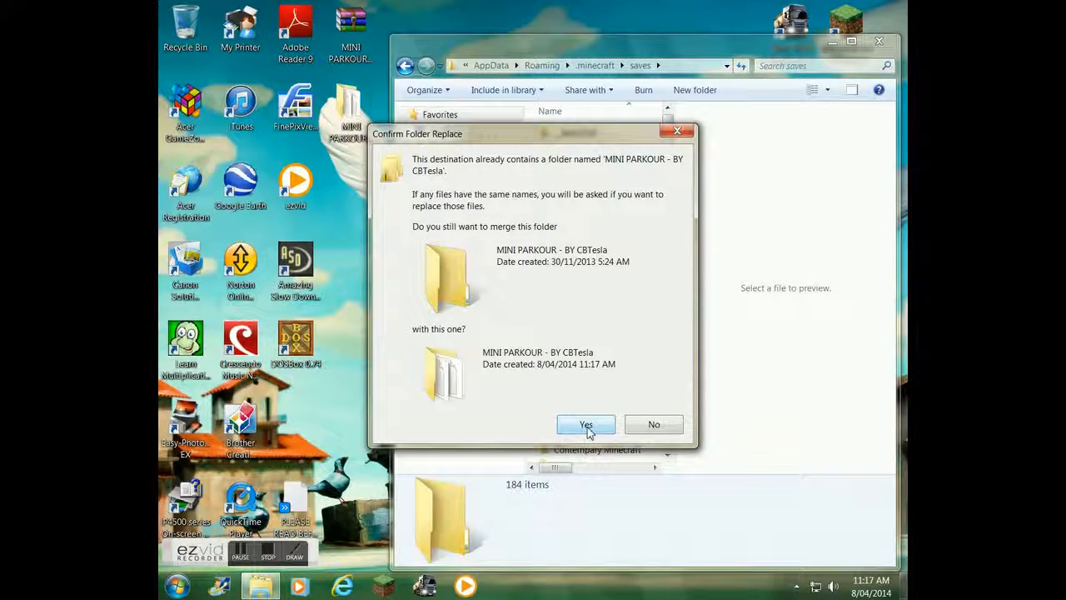
# Step: Confirm merging over the existing MINI PARKOUR folder for all conflicting items
pyautogui.click(586, 425)
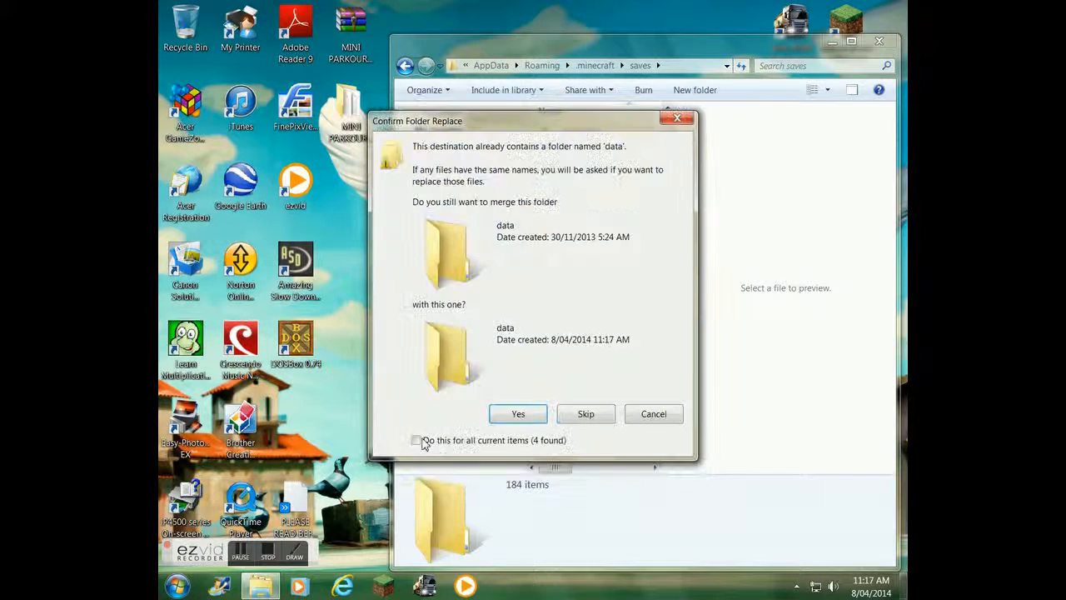
pyautogui.click(516, 413)
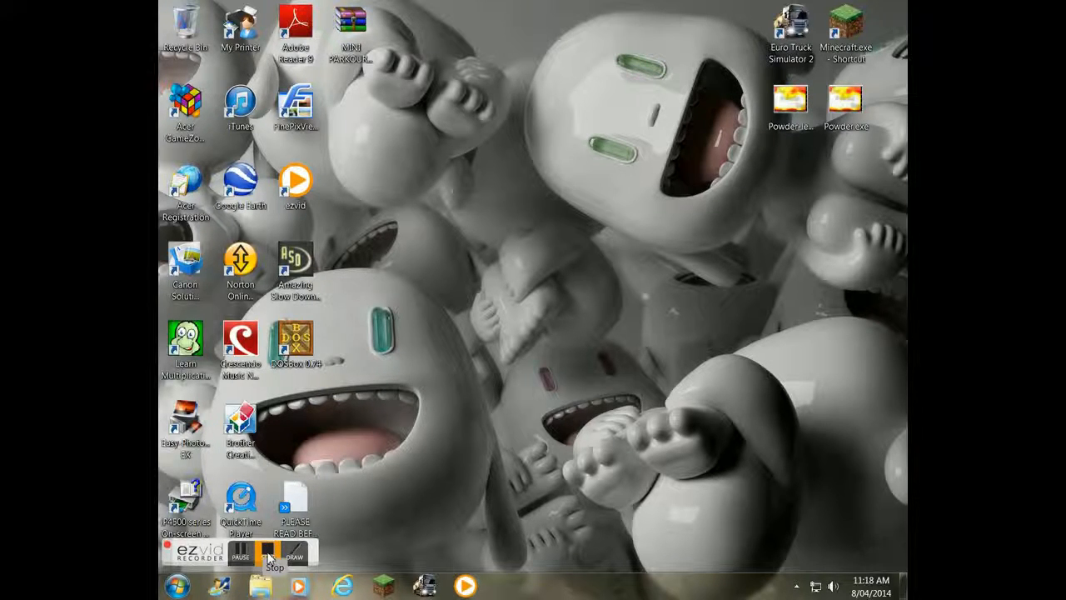
# Step: Close the saves folder window, leaving the desktop clear
pyautogui.click(271, 556)
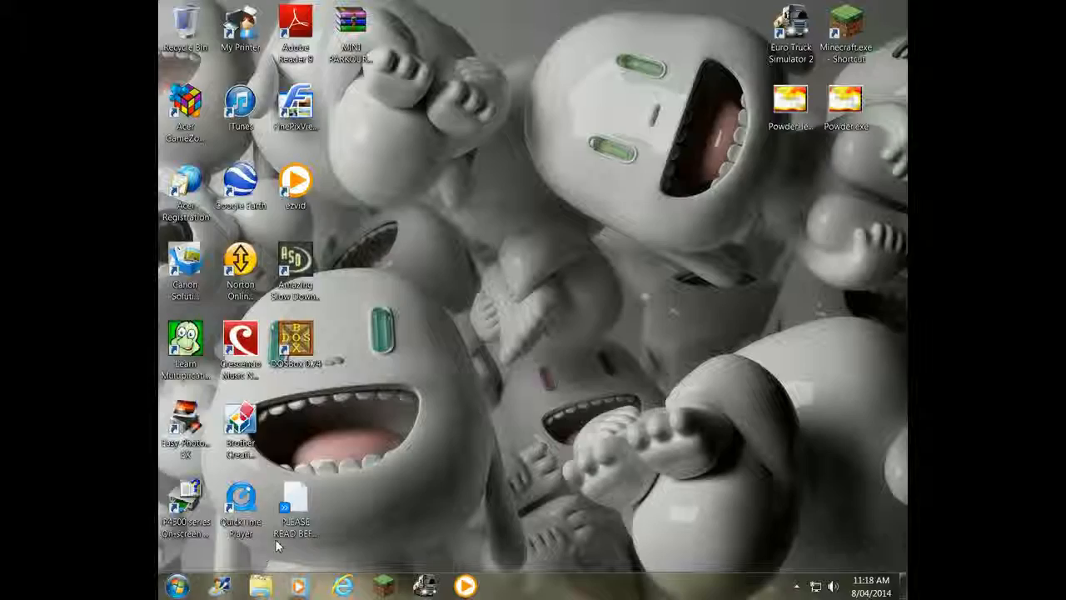